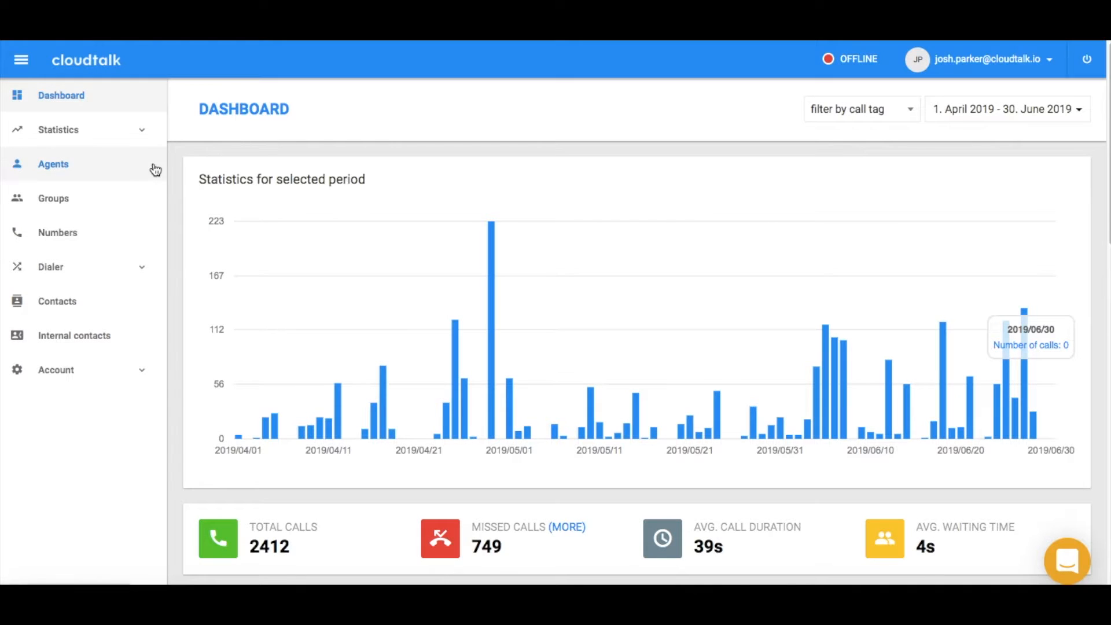
pyautogui.moveTo(98, 370)
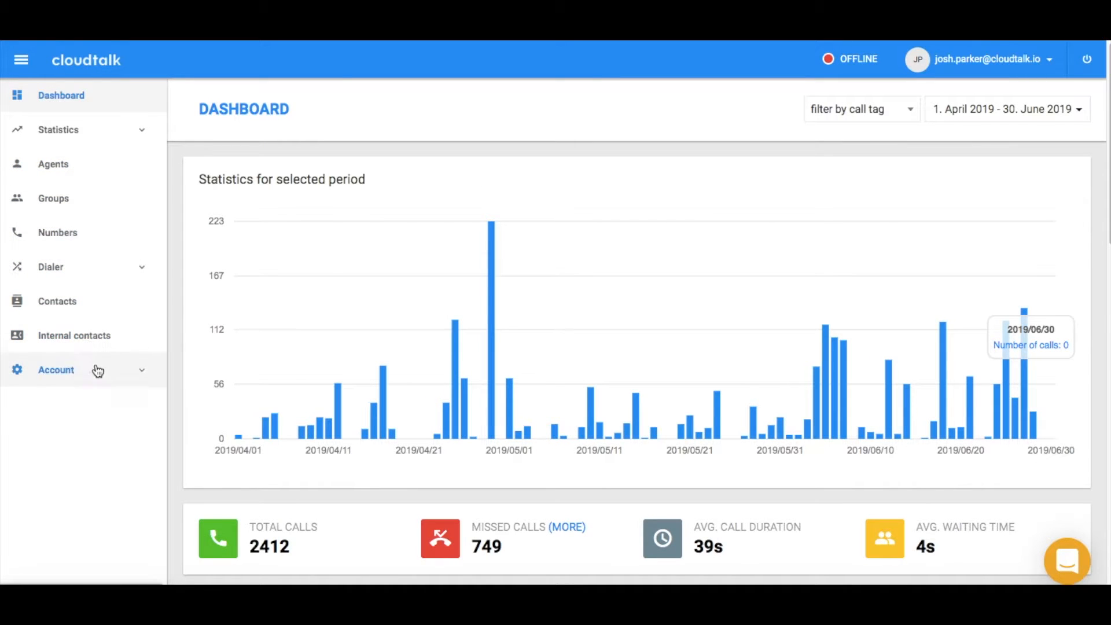
# Open Account > Integrations and choose the HubSpot tile under Add integration
pyautogui.click(55, 370)
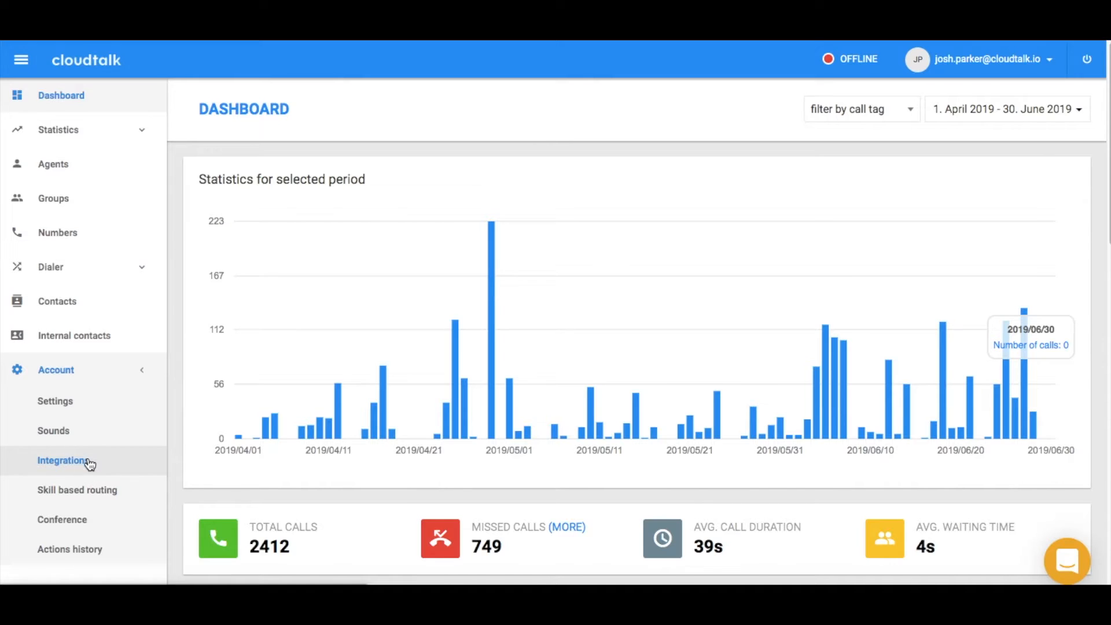
pyautogui.click(62, 460)
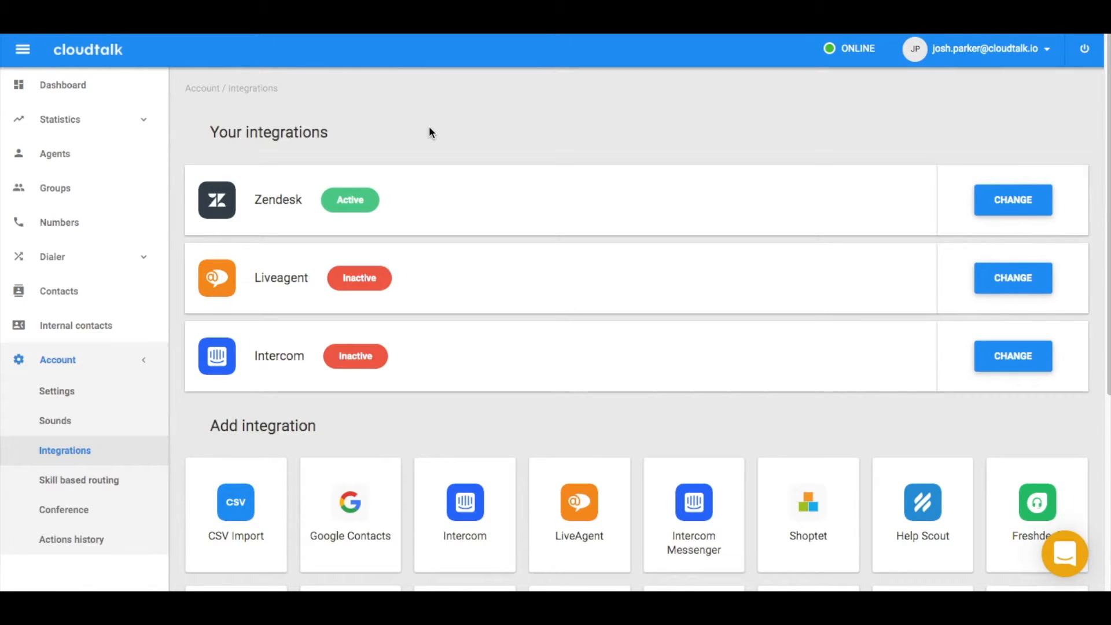
pyautogui.scroll(-3)
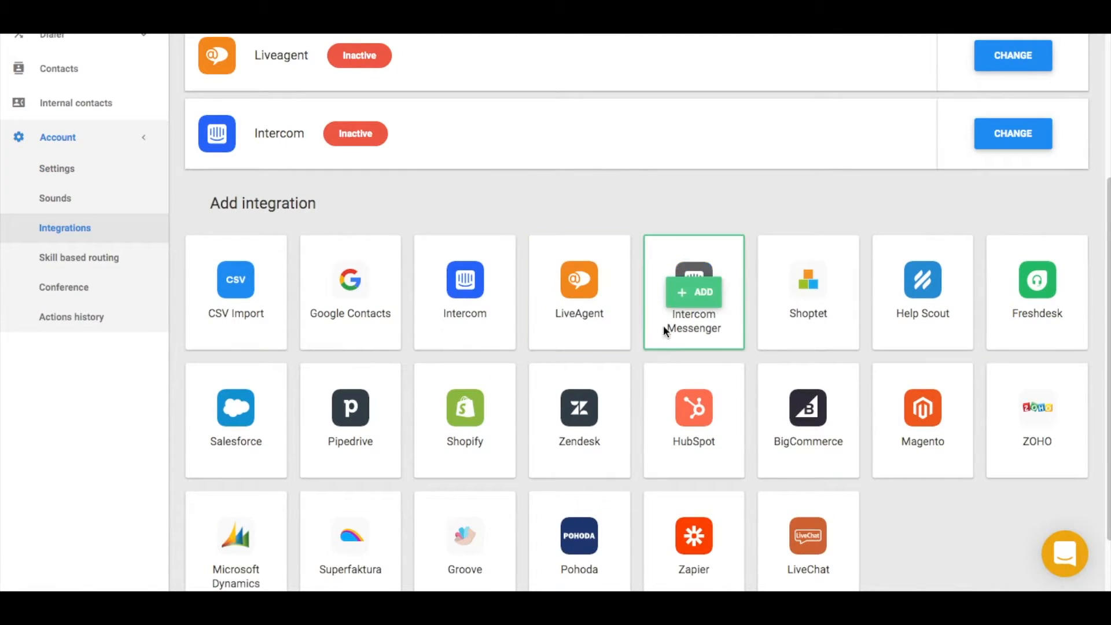
pyautogui.click(693, 408)
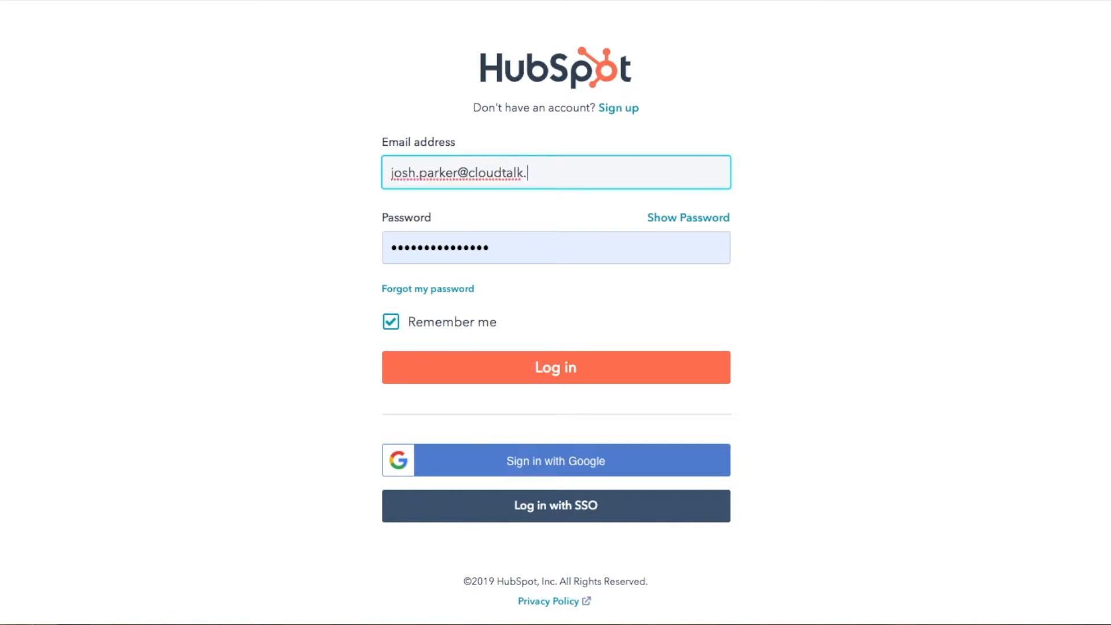
# Log in to HubSpot and grant CloudTalk the requested permissions
pyautogui.click(556, 366)
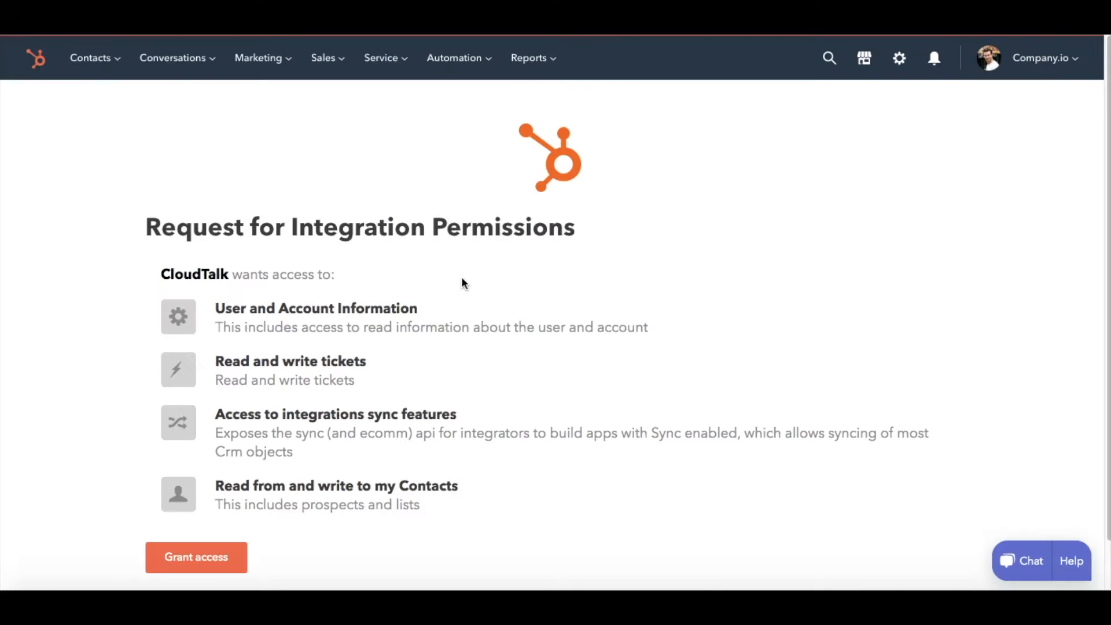
pyautogui.scroll(-3)
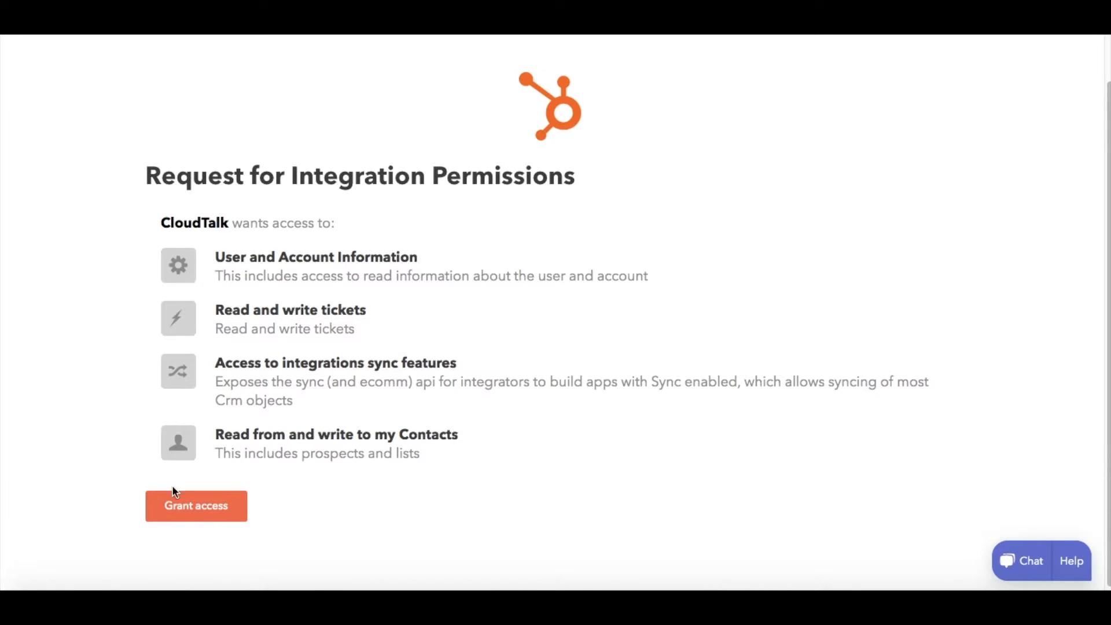
pyautogui.click(195, 506)
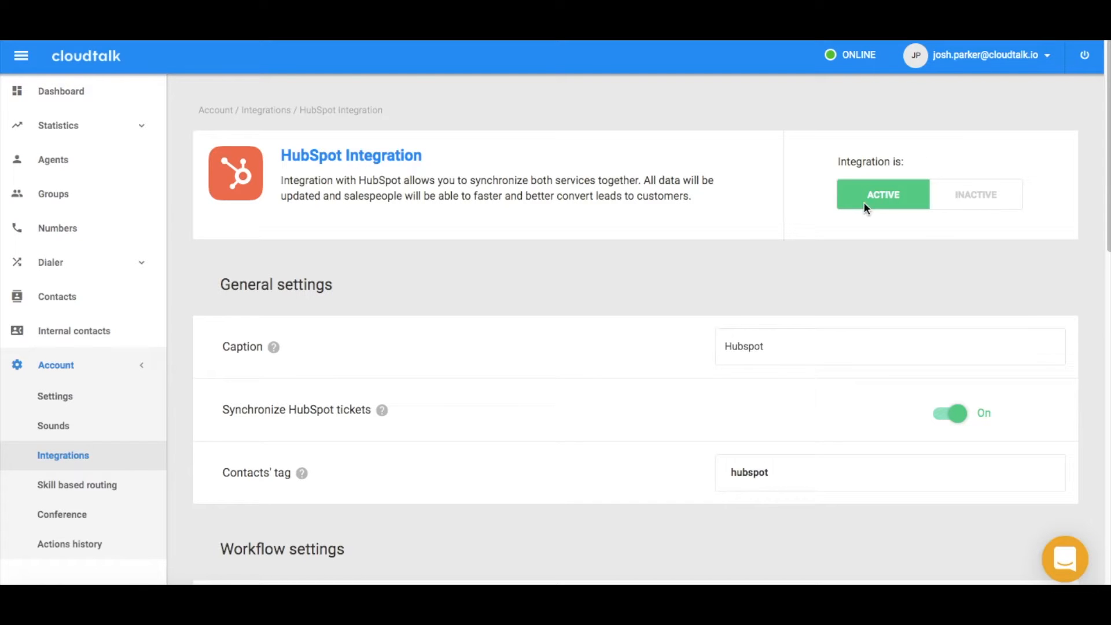
pyautogui.moveTo(695, 272)
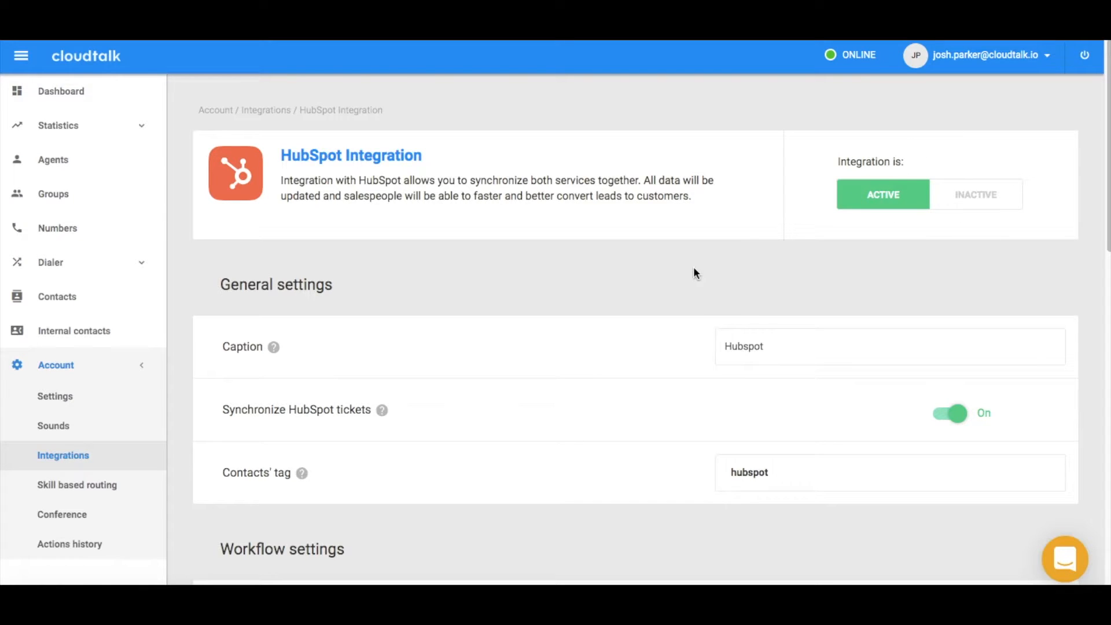
pyautogui.scroll(-3)
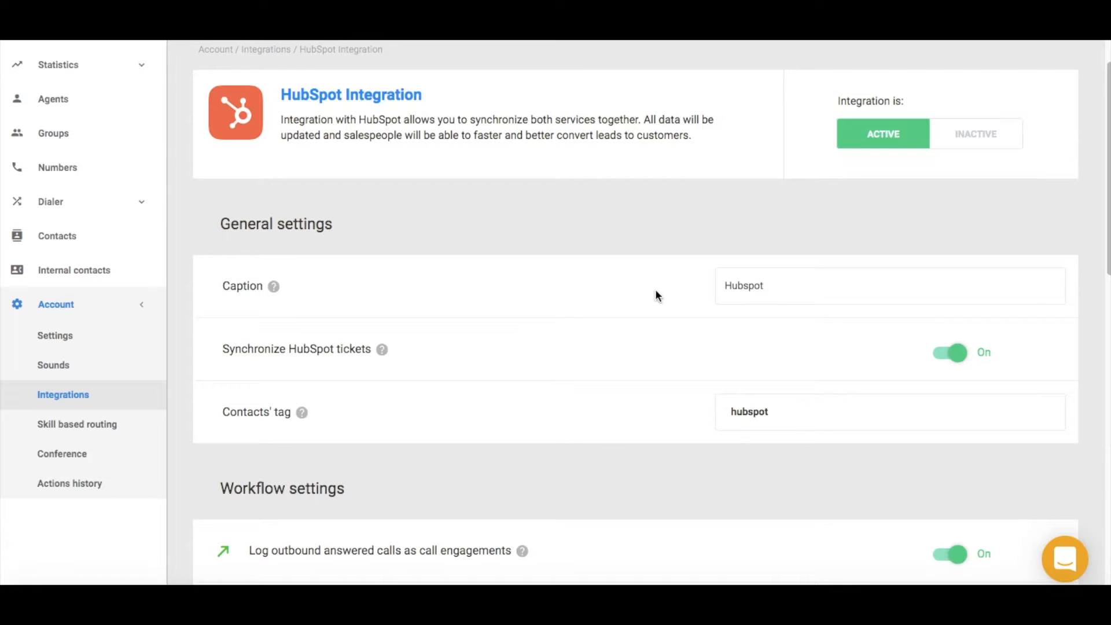
pyautogui.moveTo(650, 294)
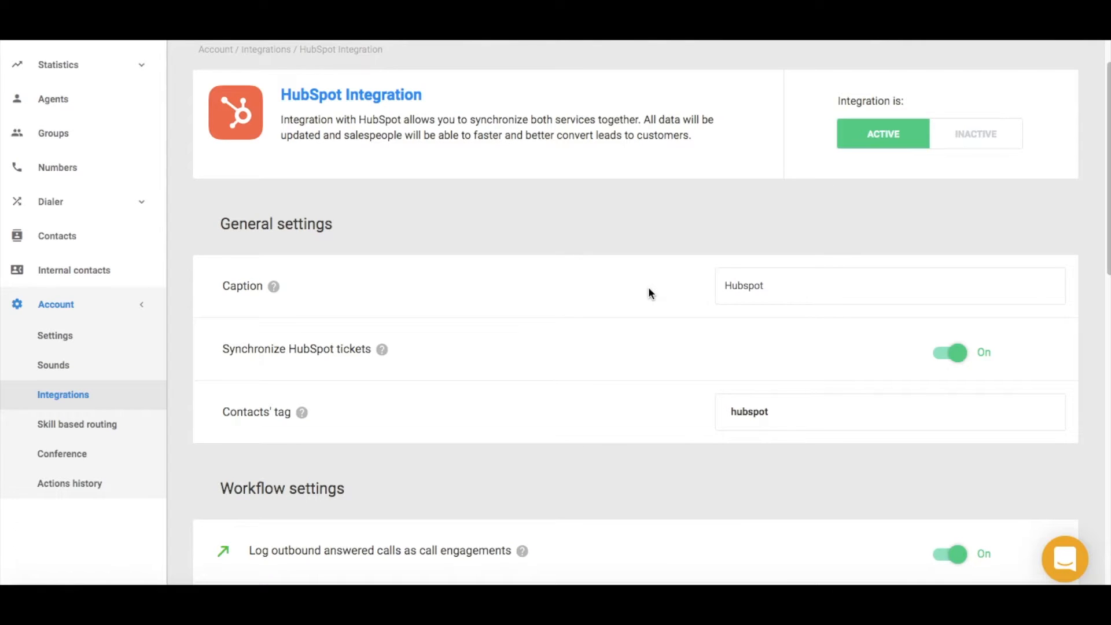
pyautogui.scroll(-3)
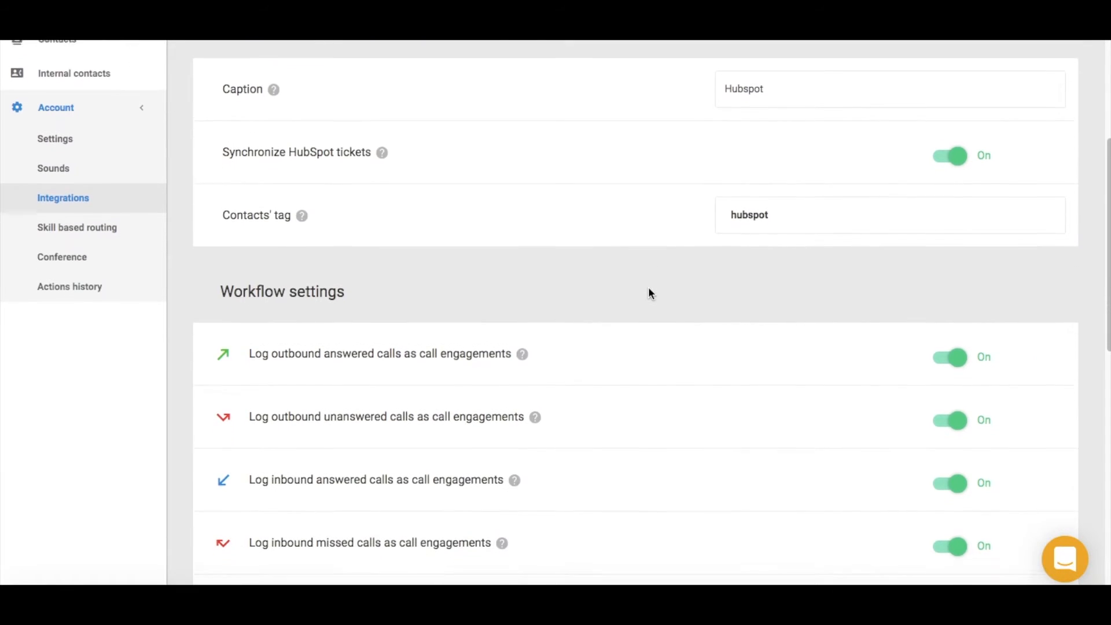
pyautogui.scroll(-3)
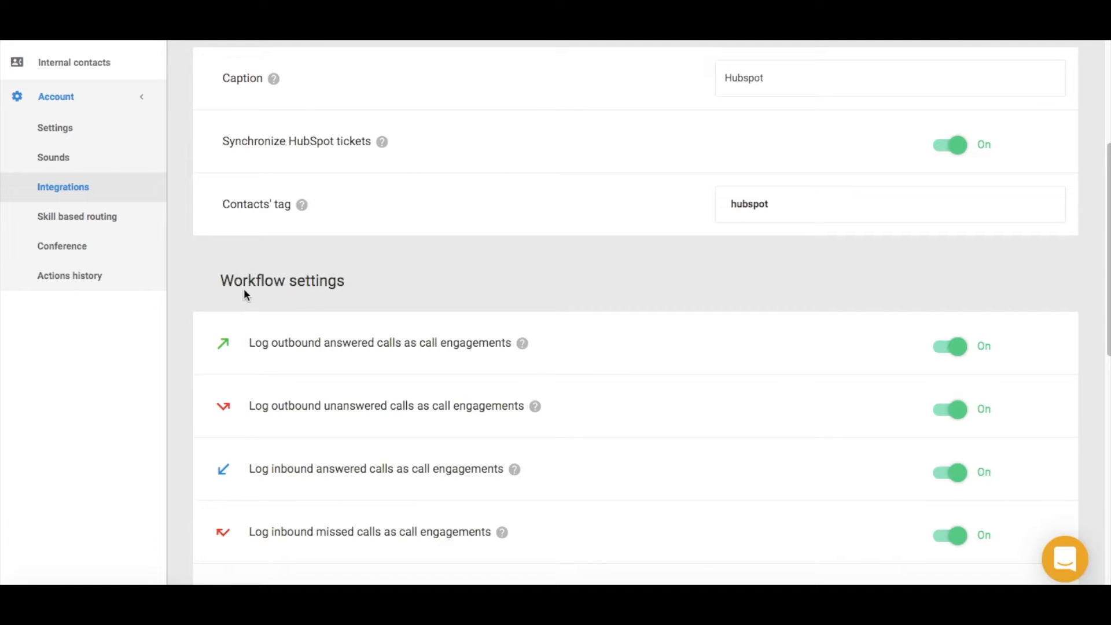
pyautogui.moveTo(227, 319)
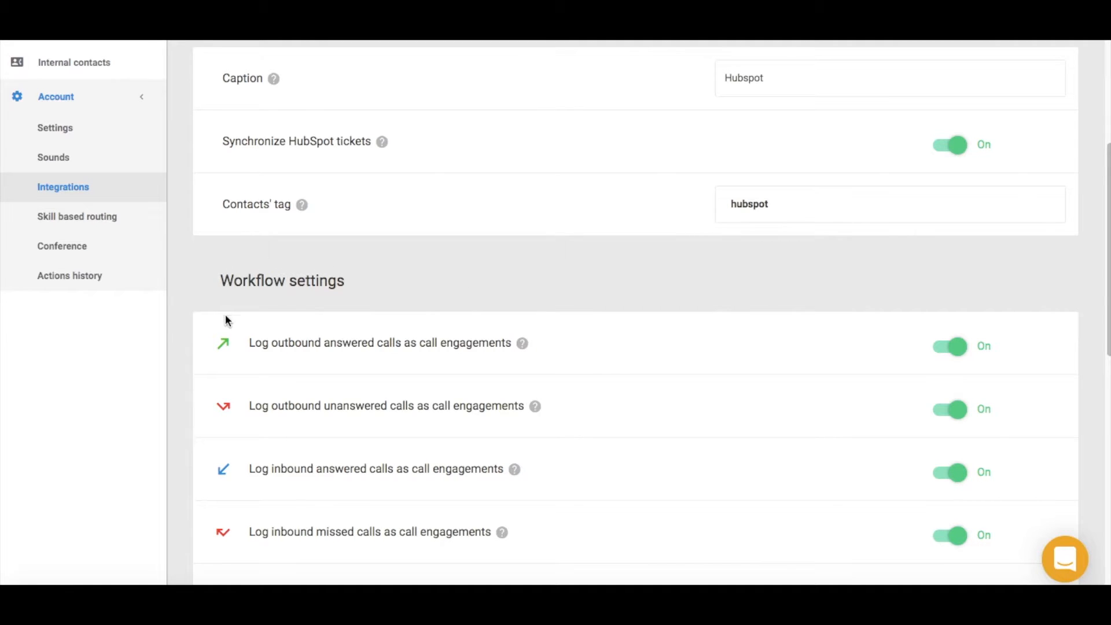
pyautogui.scroll(-3)
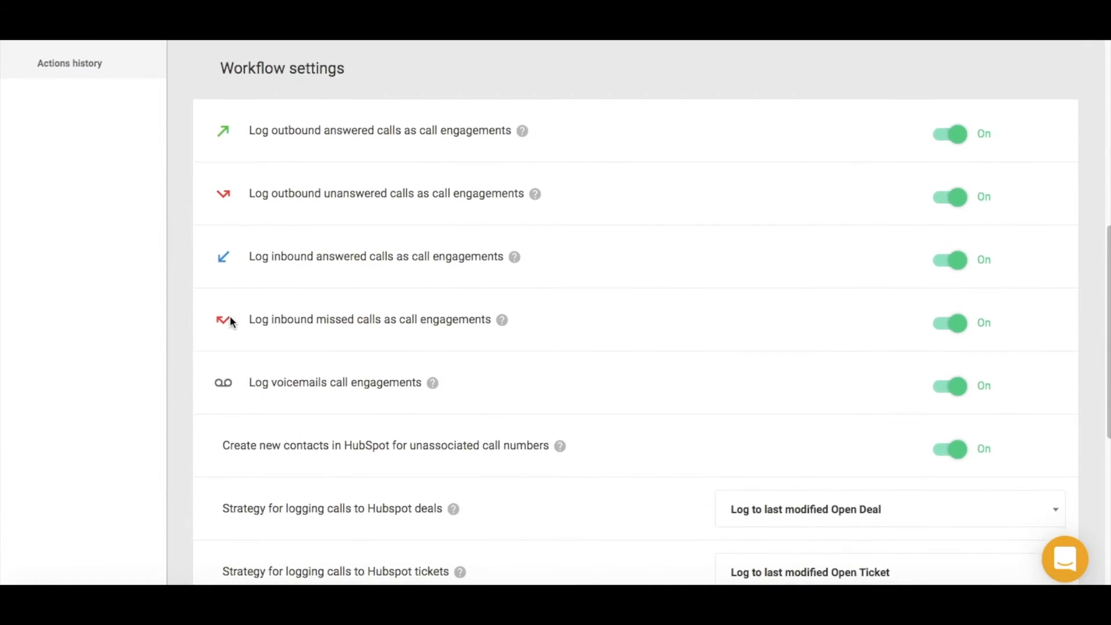
pyautogui.scroll(-3)
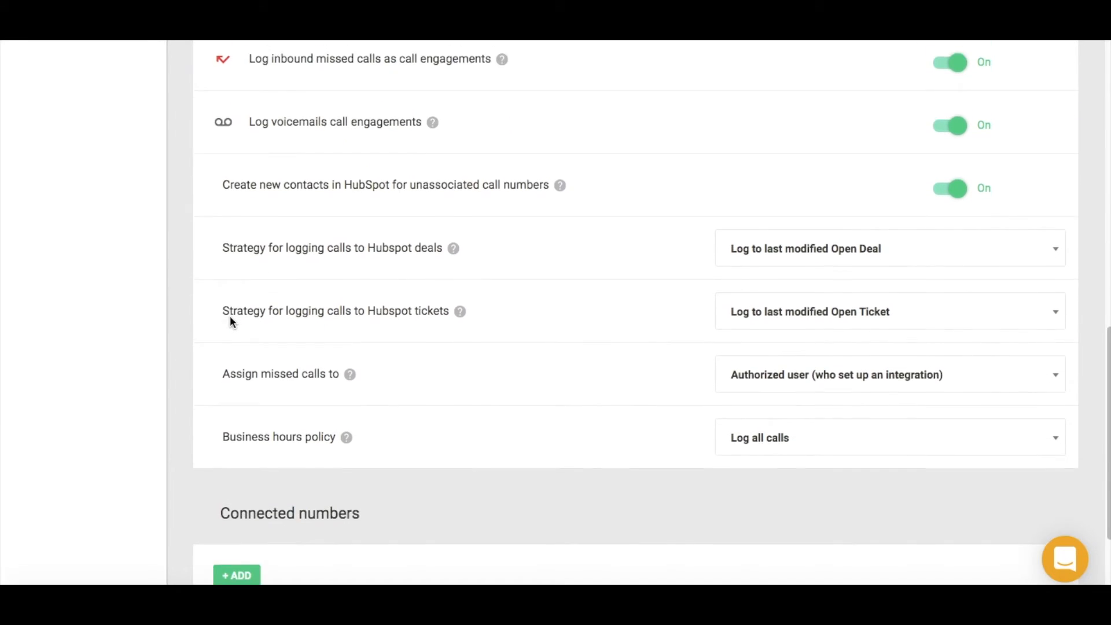
pyautogui.scroll(-3)
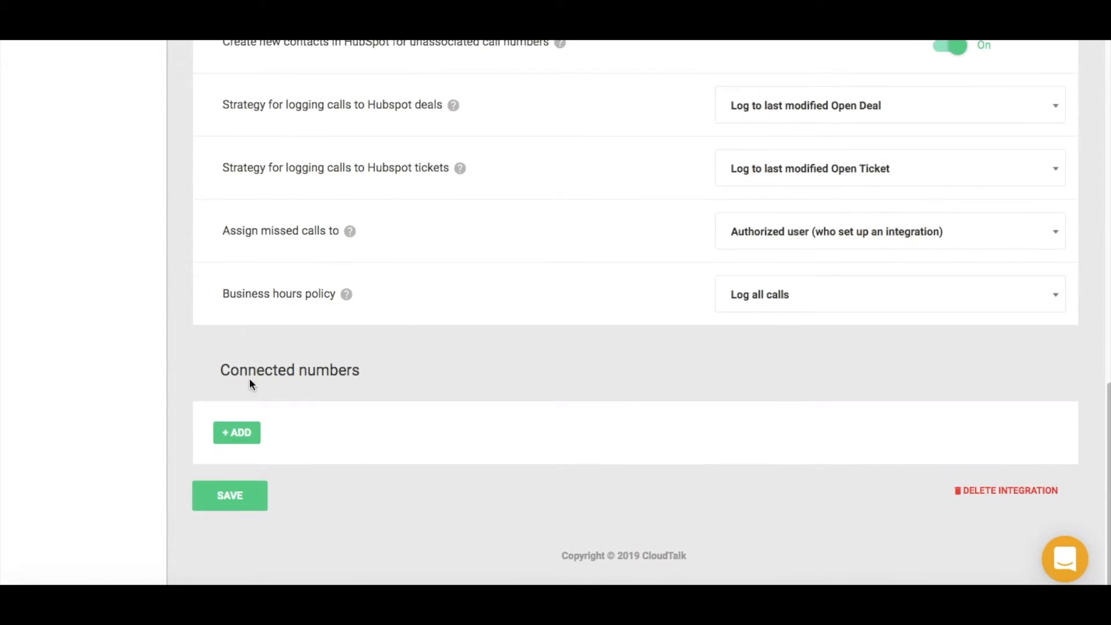
pyautogui.moveTo(239, 450)
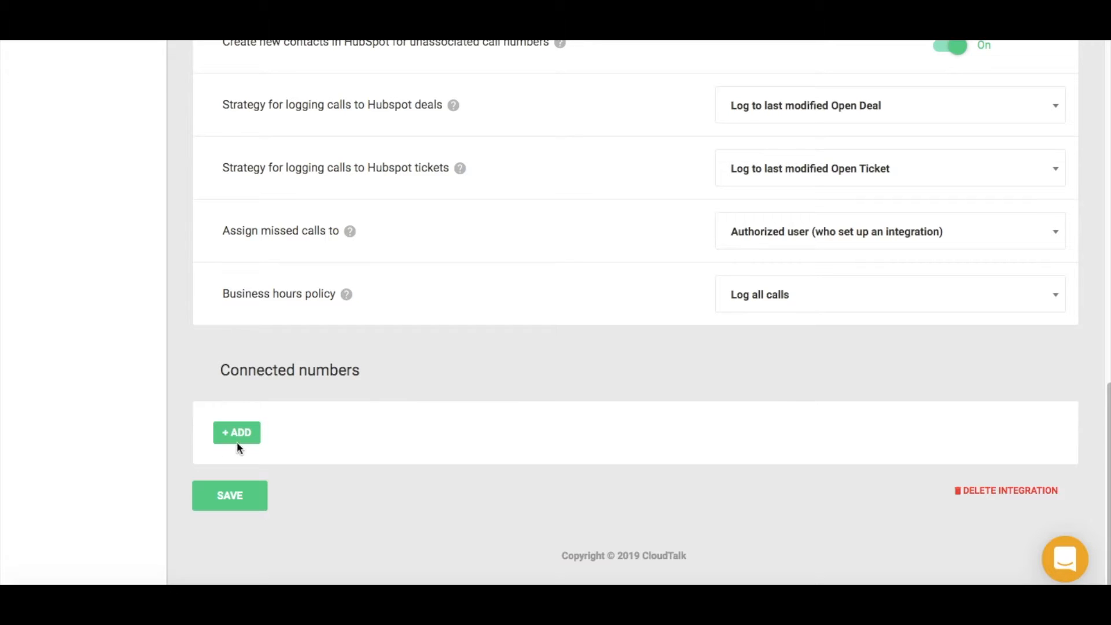
pyautogui.moveTo(259, 454)
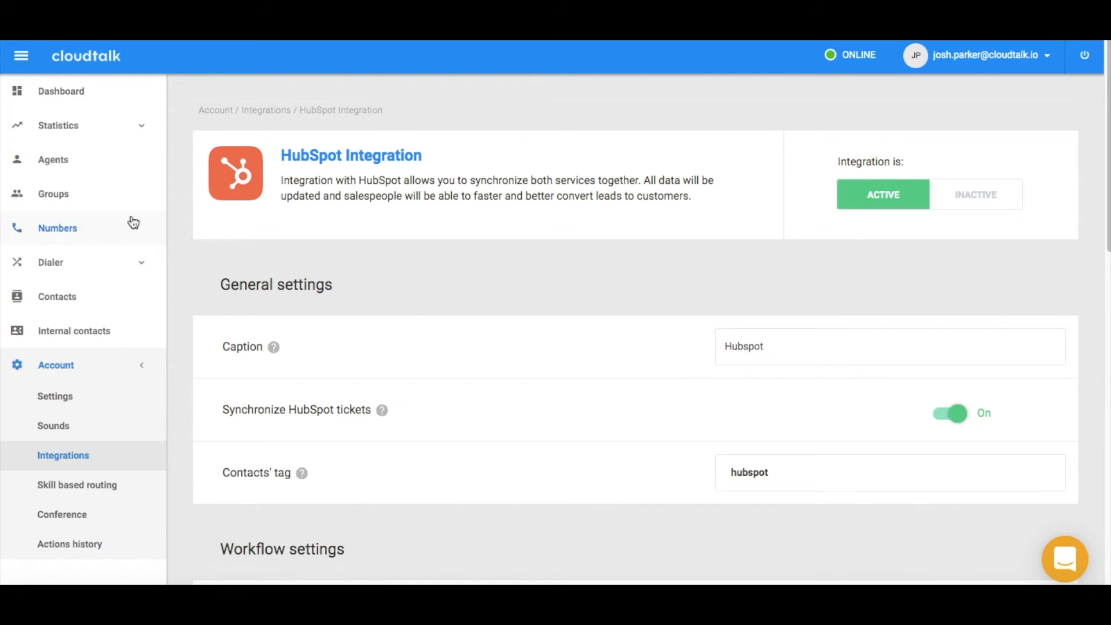
# Open the hubspot-tagged external contacts and view the second contact's missed-call activity
pyautogui.click(57, 296)
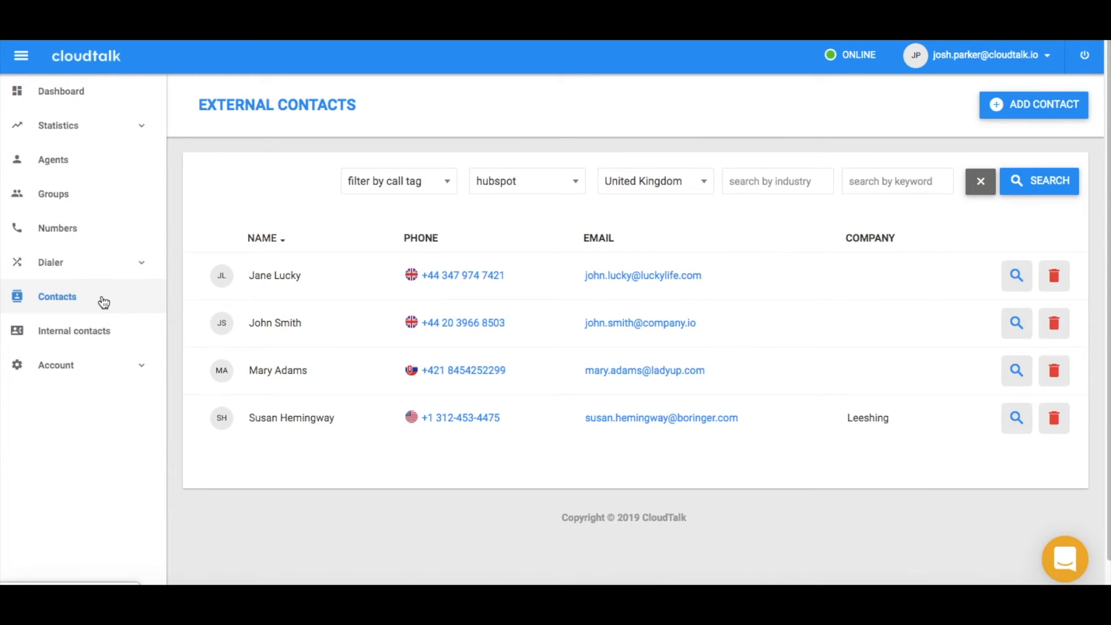
pyautogui.moveTo(704, 317)
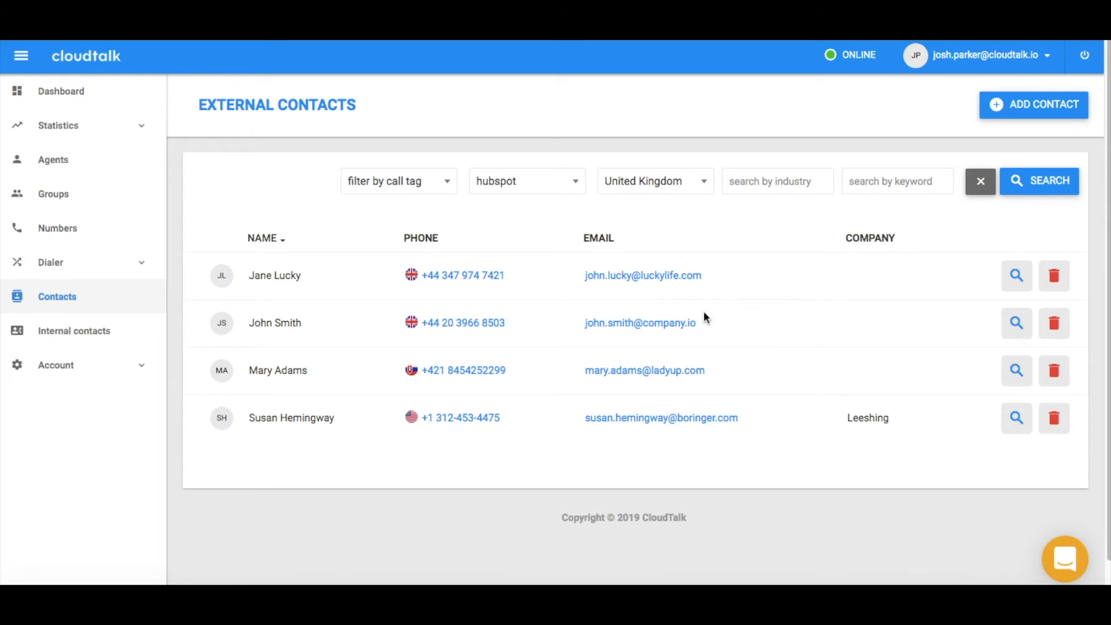
pyautogui.moveTo(945, 328)
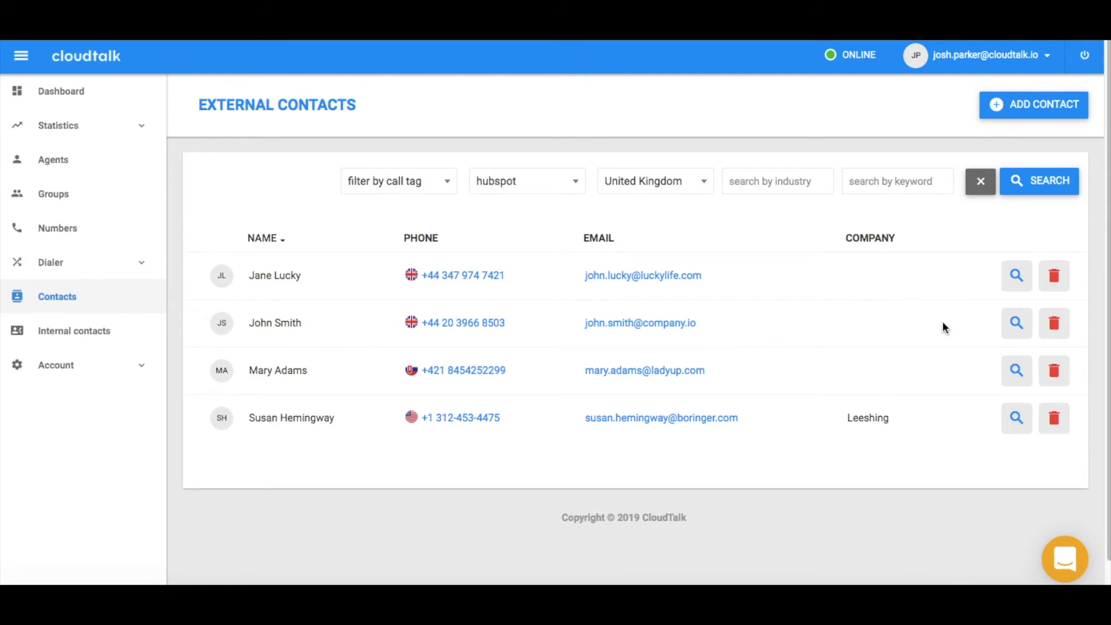
pyautogui.click(1016, 322)
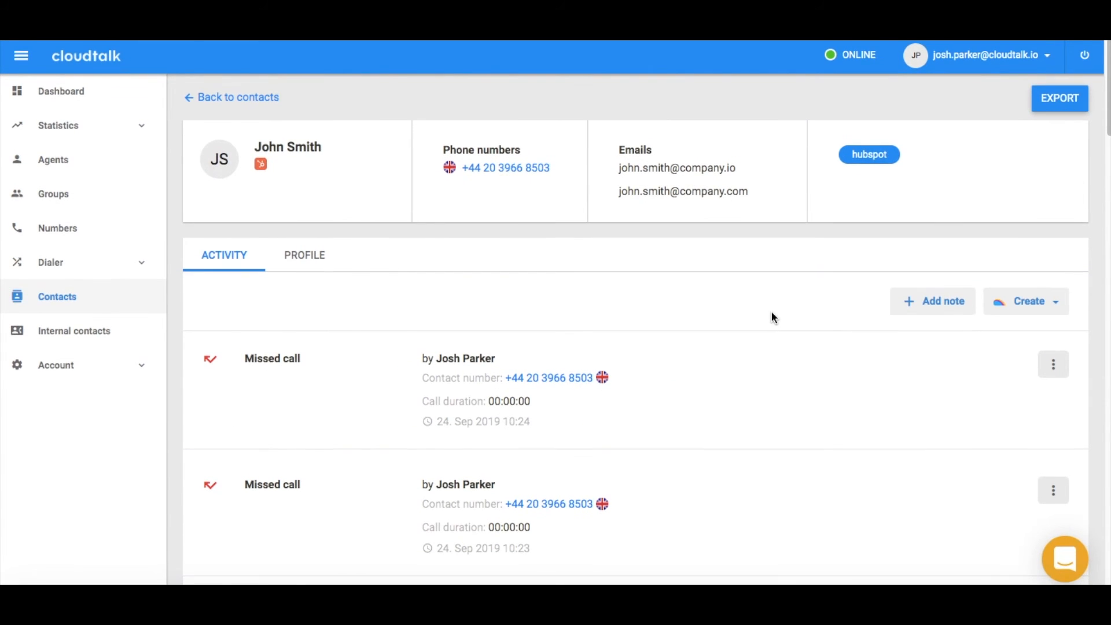
pyautogui.moveTo(278, 182)
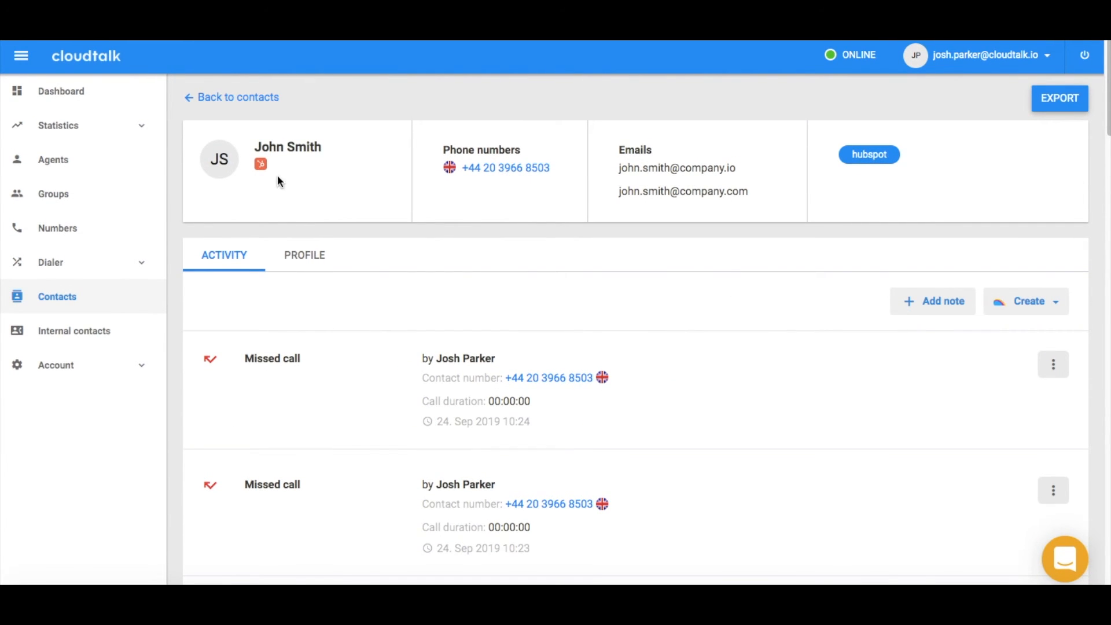
# Open John Smith's contact record in HubSpot from the icon under his name
pyautogui.click(869, 155)
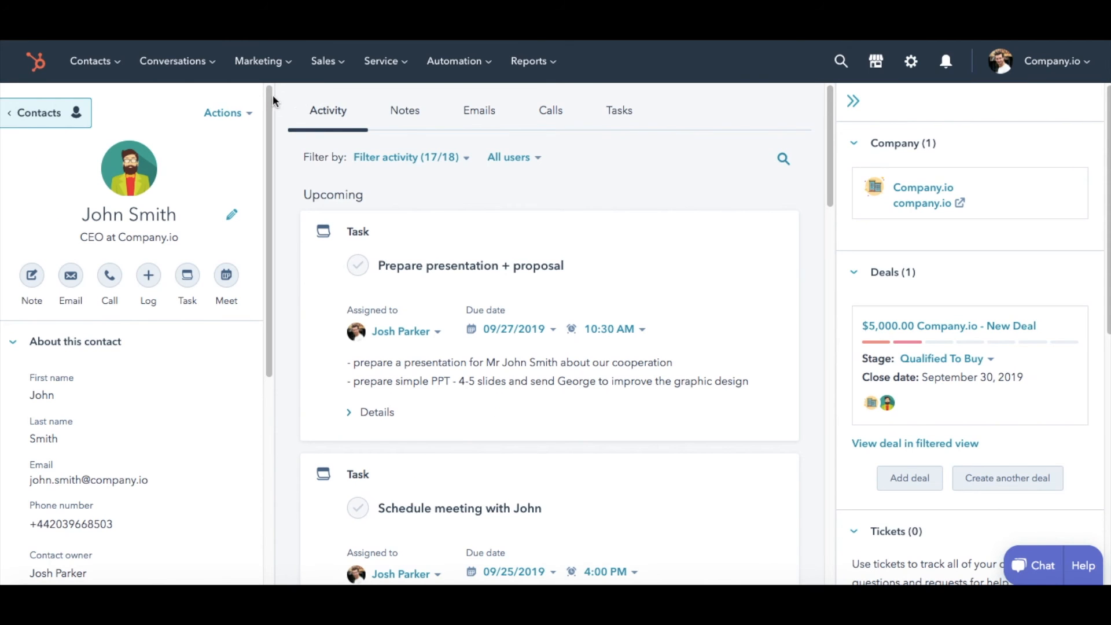
pyautogui.moveTo(317, 143)
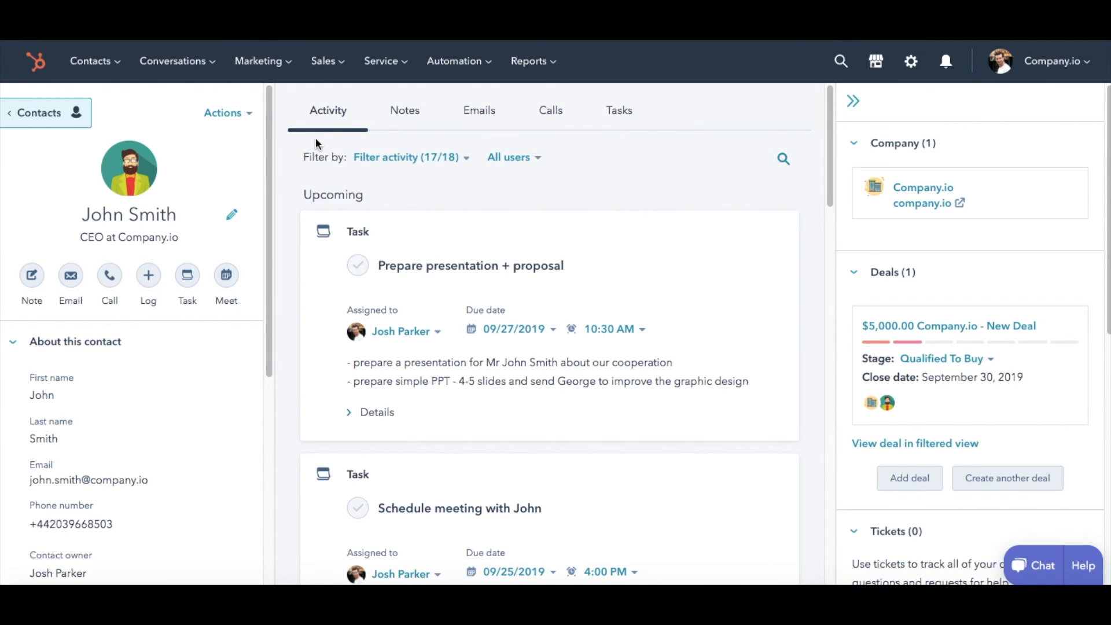